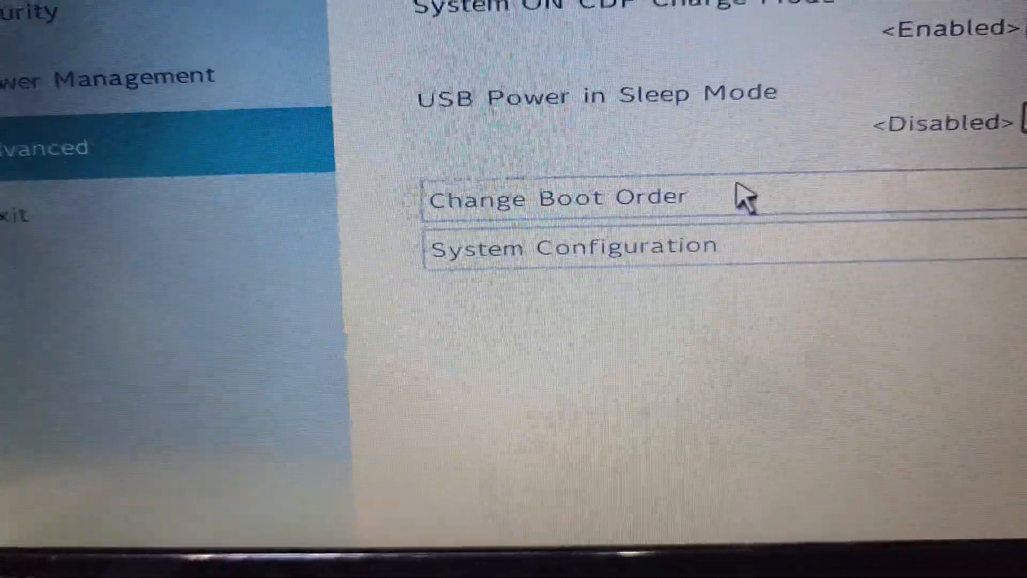
Switch Boot Mode in Advanced > System Configuration from CSM Boot to UEFI Boot
click(558, 198)
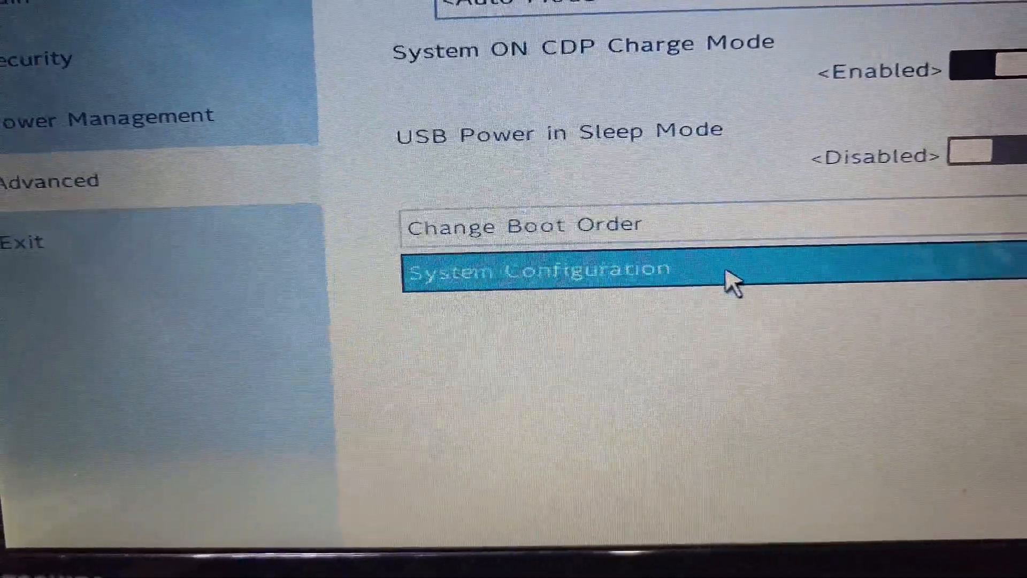
click(541, 276)
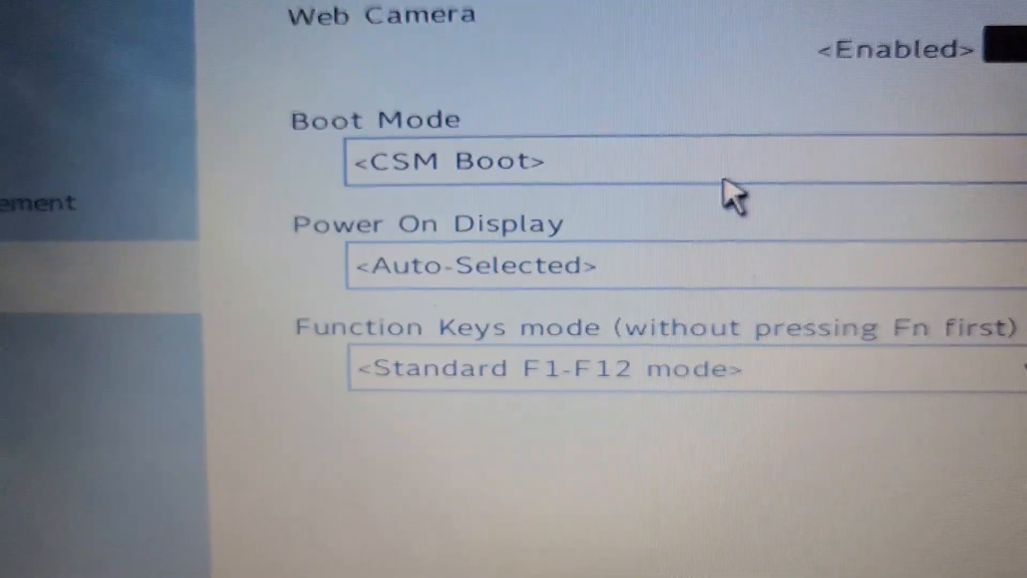
click(447, 162)
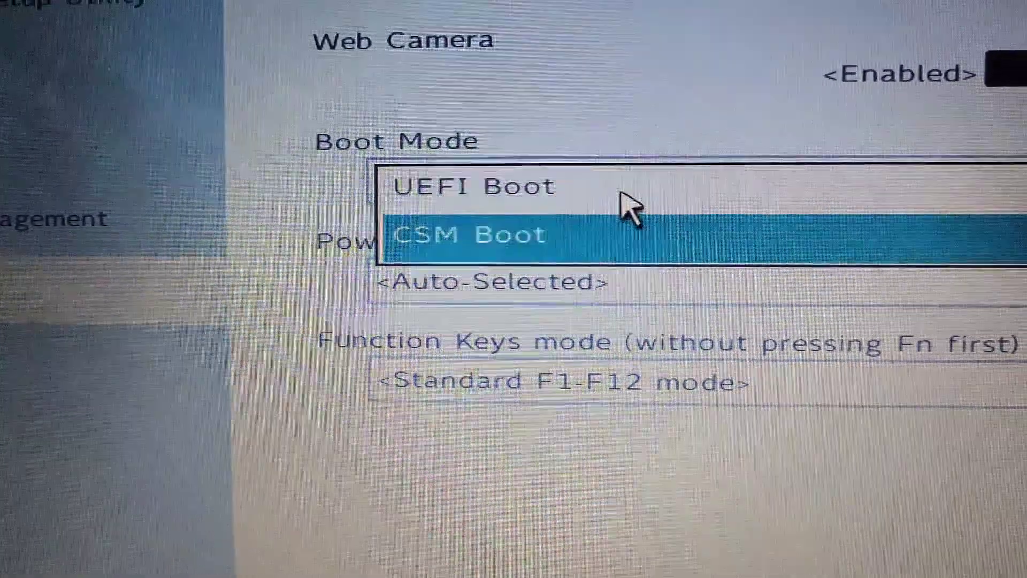
click(474, 186)
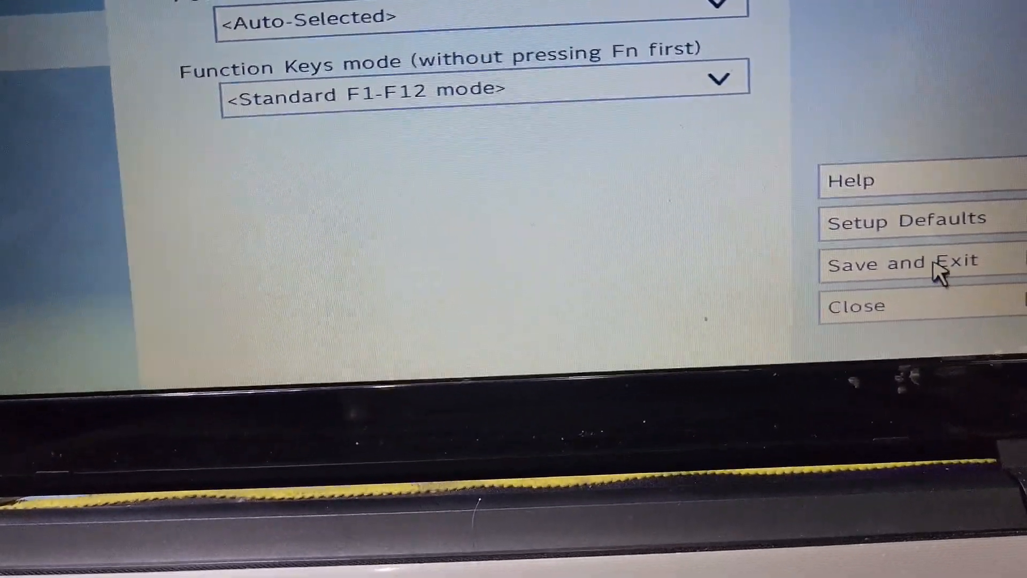
Save and exit setup, confirming YES in the Exit Saving Changes dialog
click(903, 262)
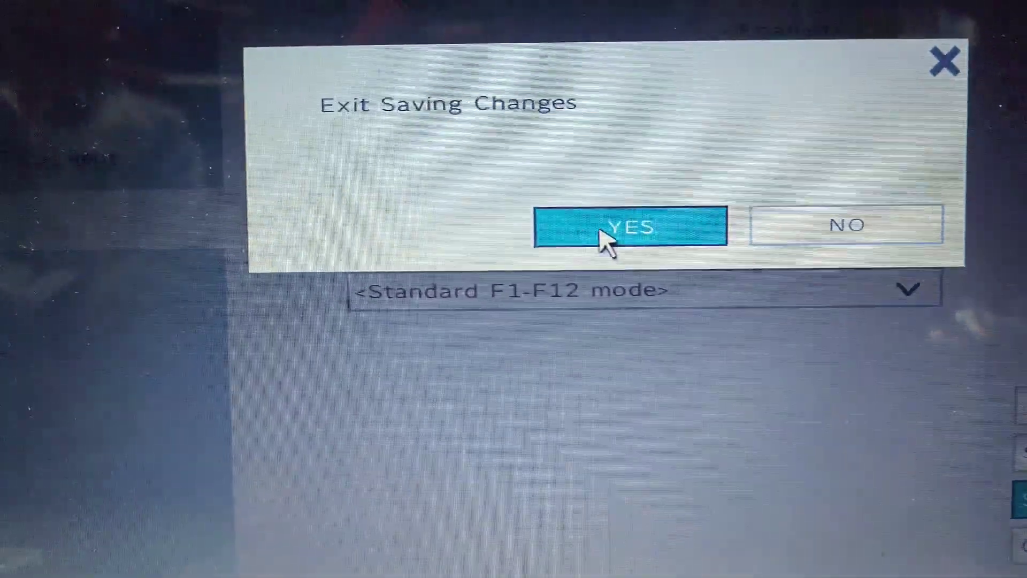
click(631, 228)
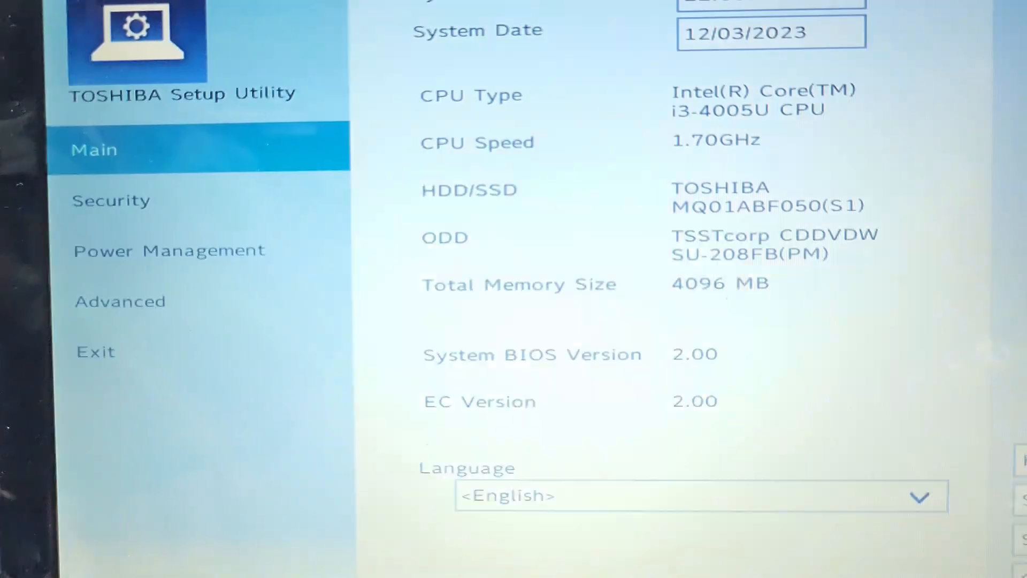
Reopen Advanced > System Configuration and verify Boot Mode reads UEFI Boot
click(97, 351)
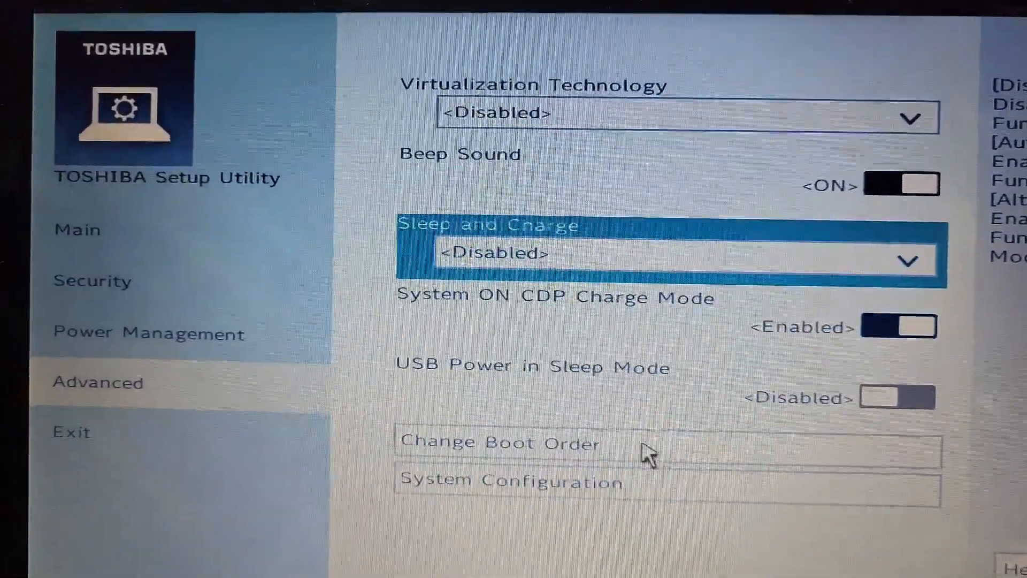
click(497, 442)
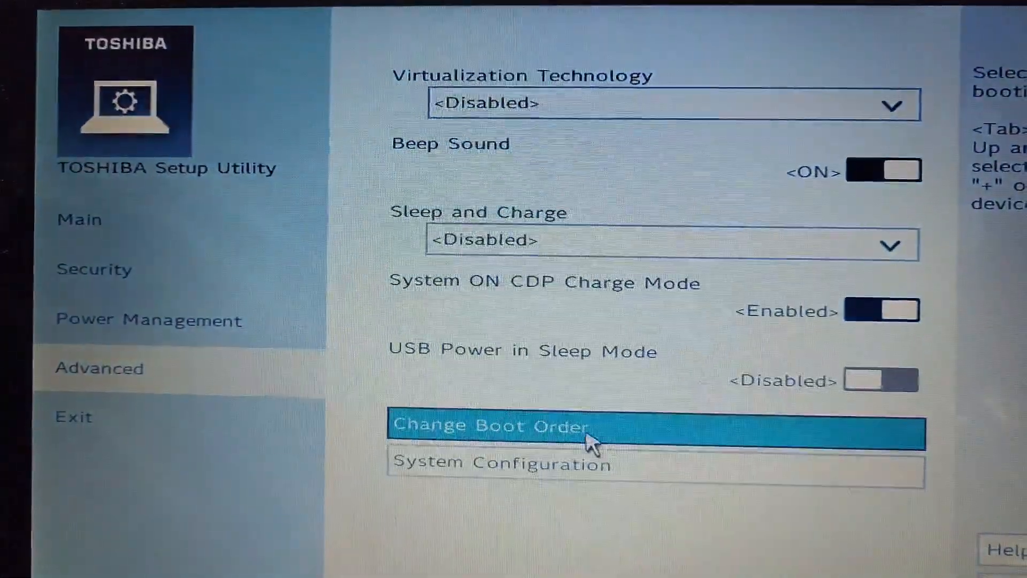
click(496, 434)
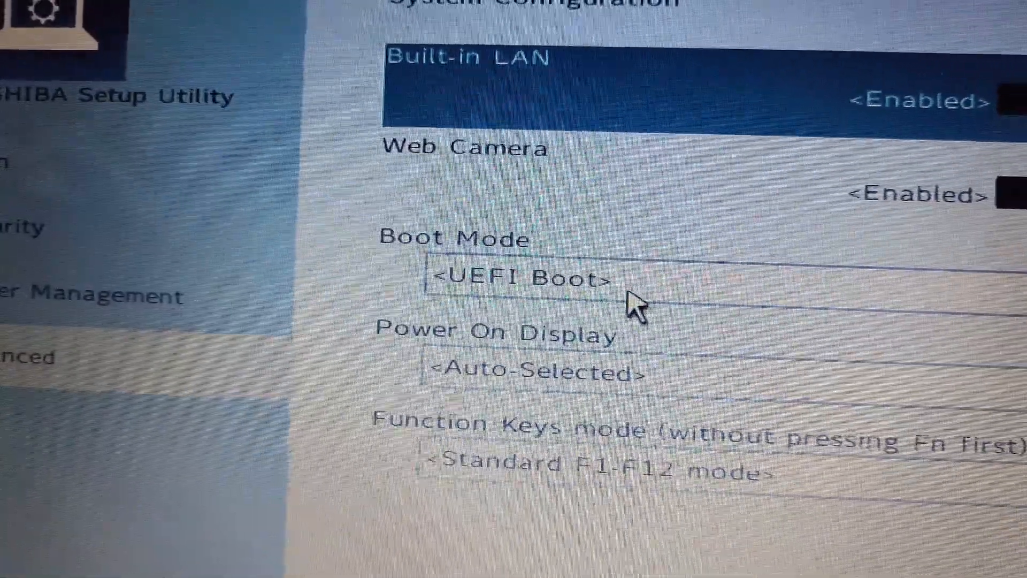
click(519, 281)
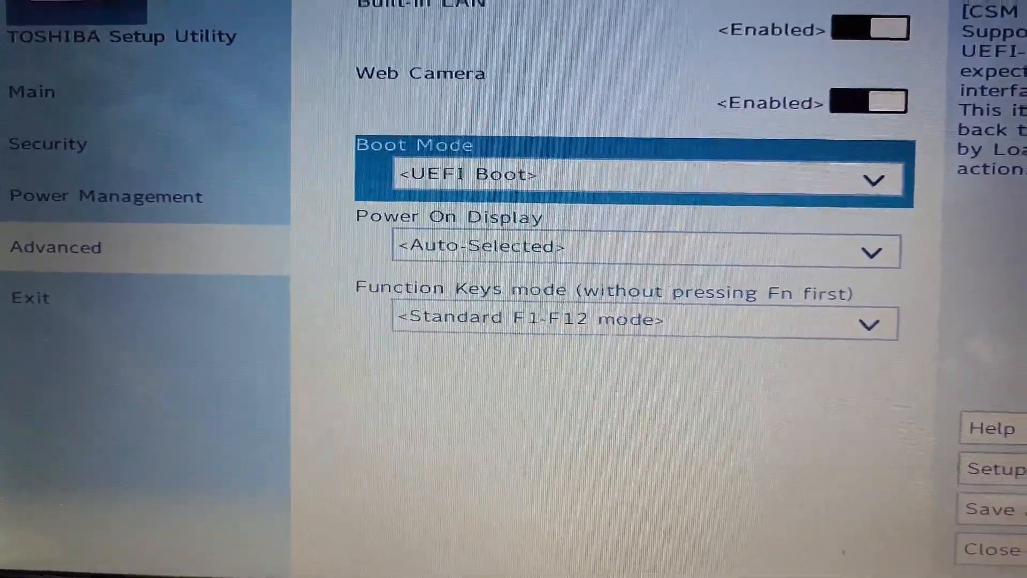
Exit setup and boot from USB: KingstonDataTraveler 2.0 in the Boot Menu
click(991, 514)
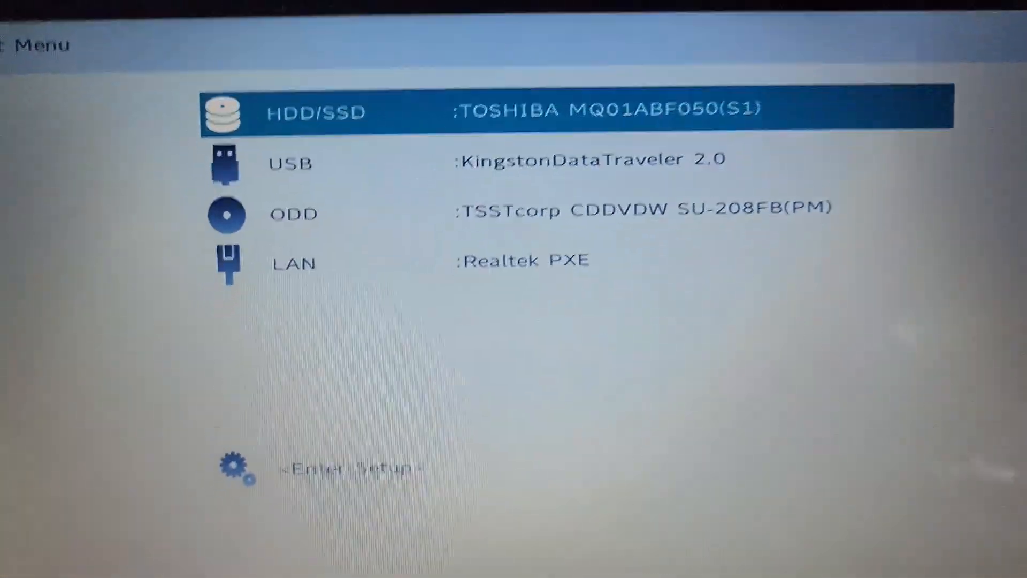
key(down)
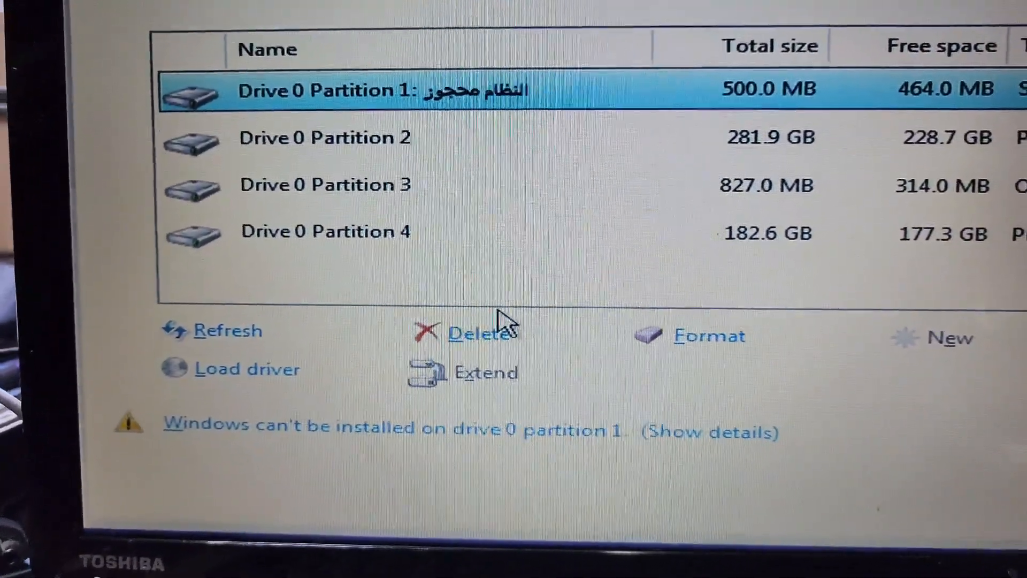
Delete the 500 MB, 281.9 GB and remaining Drive 0 partitions, leaving 465.8 GB unallocated
click(476, 334)
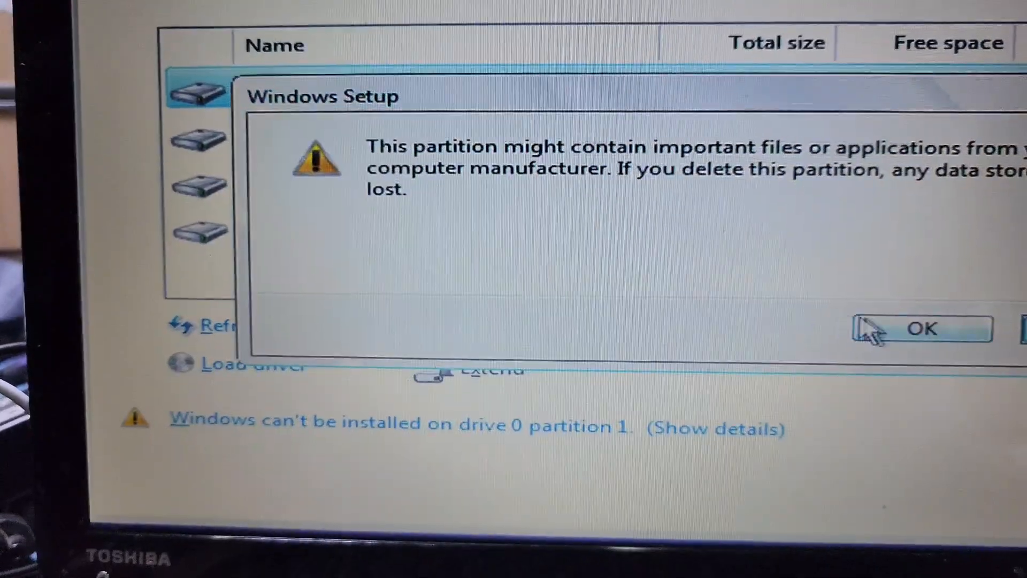
click(927, 329)
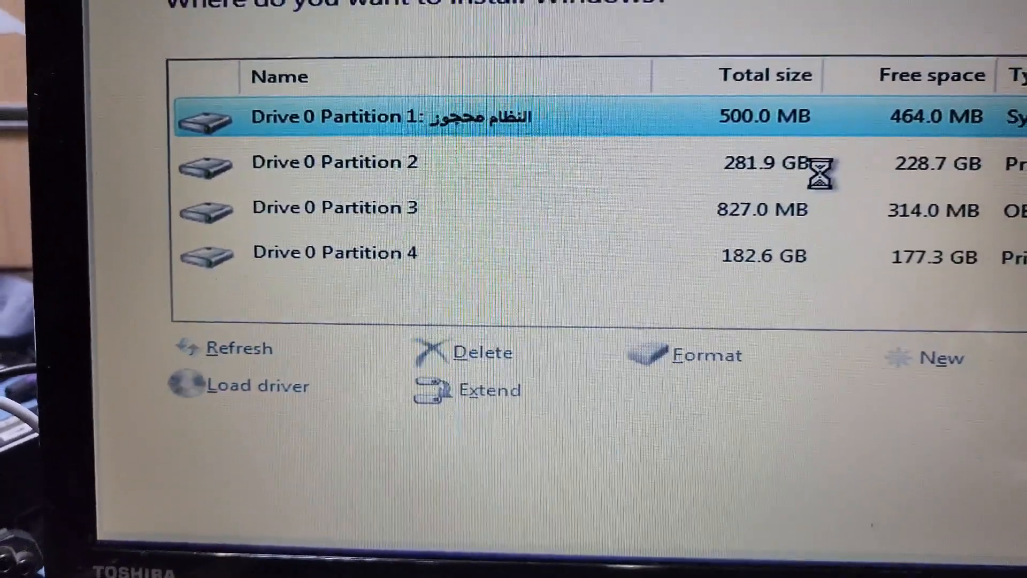
click(483, 352)
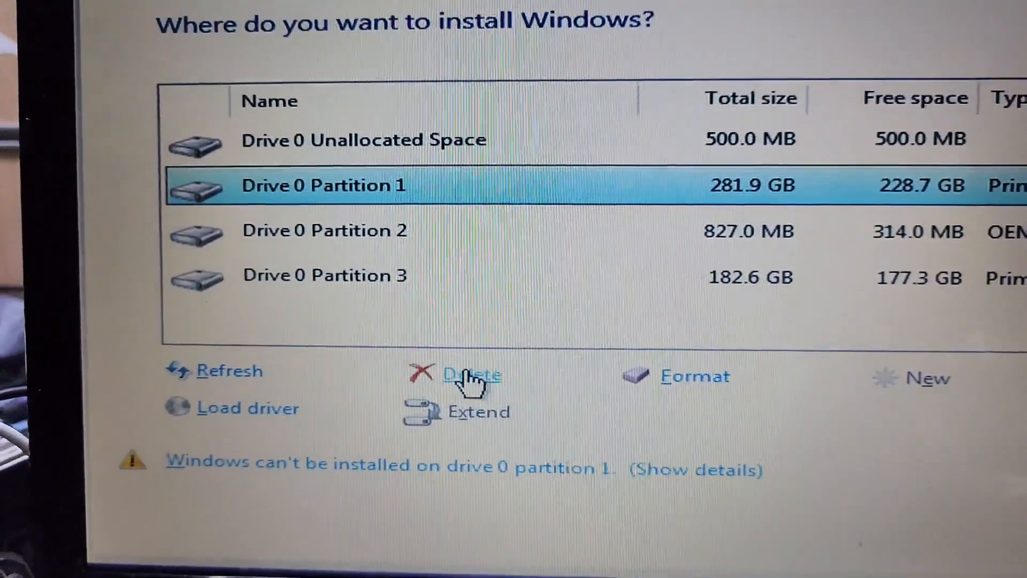
click(470, 376)
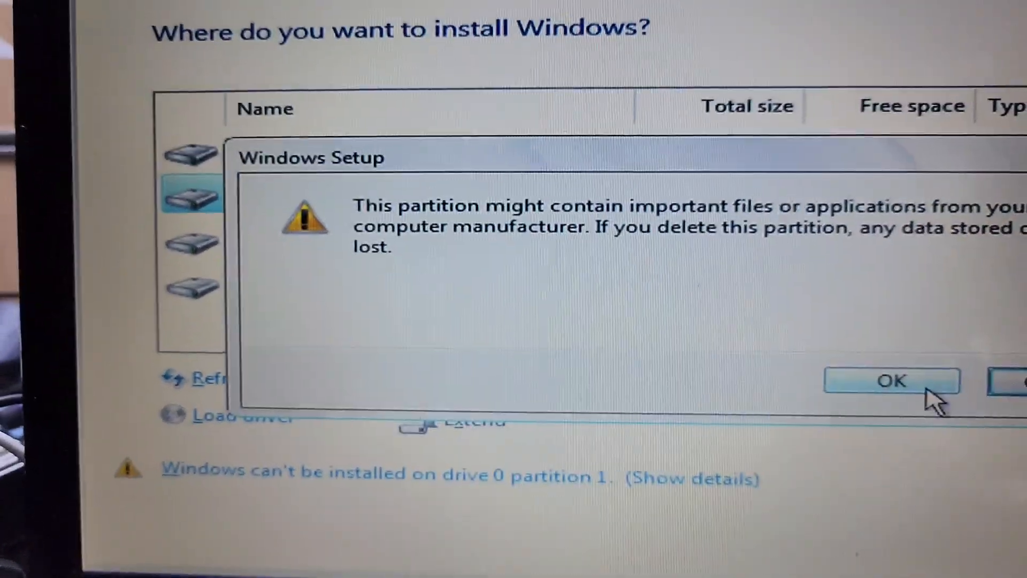
click(890, 380)
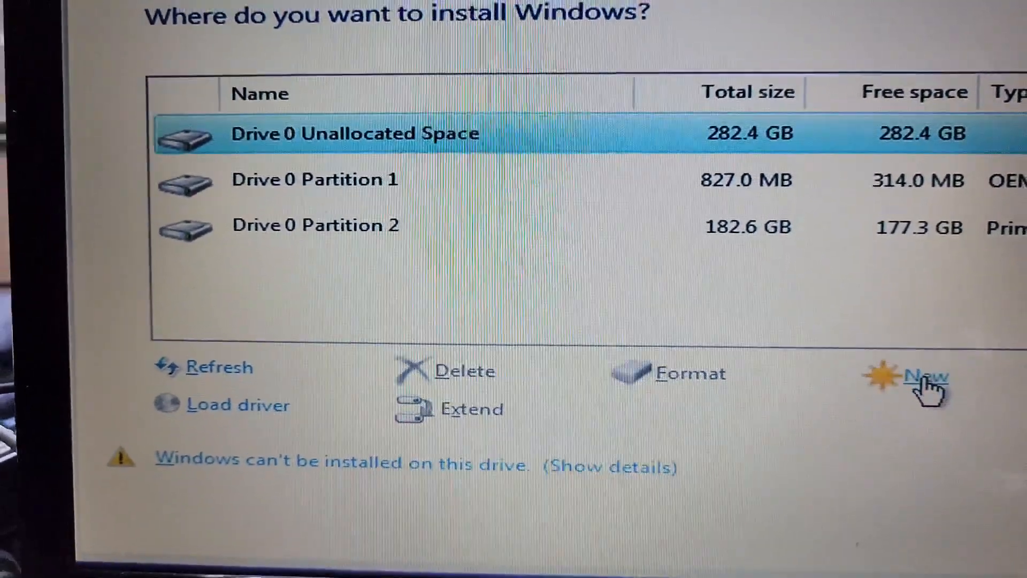
click(924, 379)
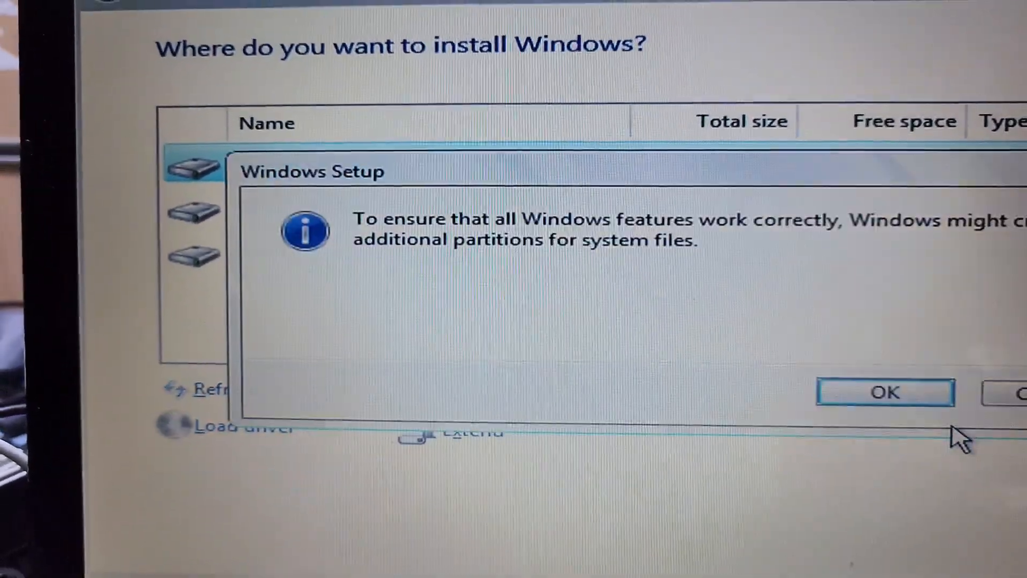
click(886, 392)
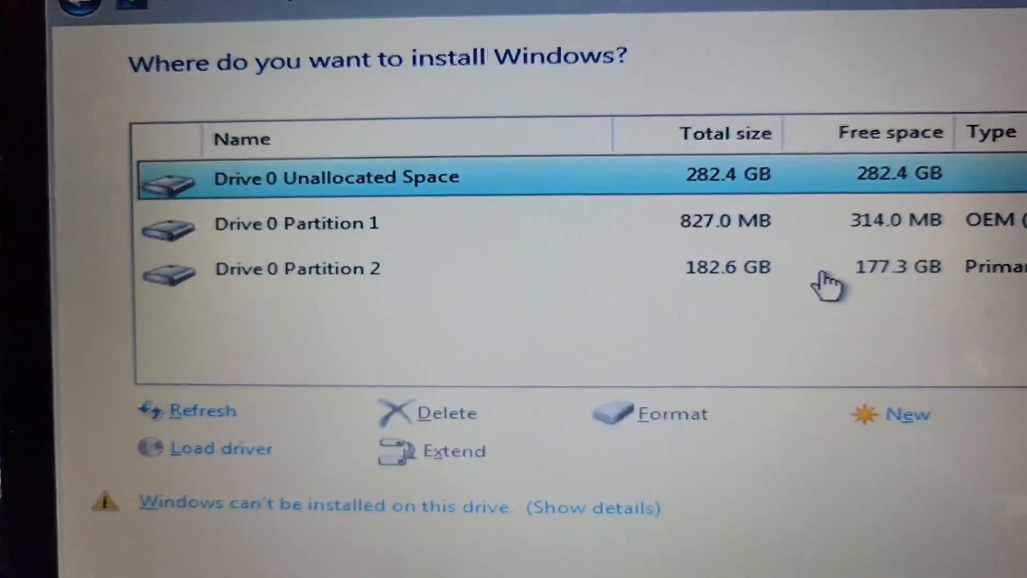
click(297, 268)
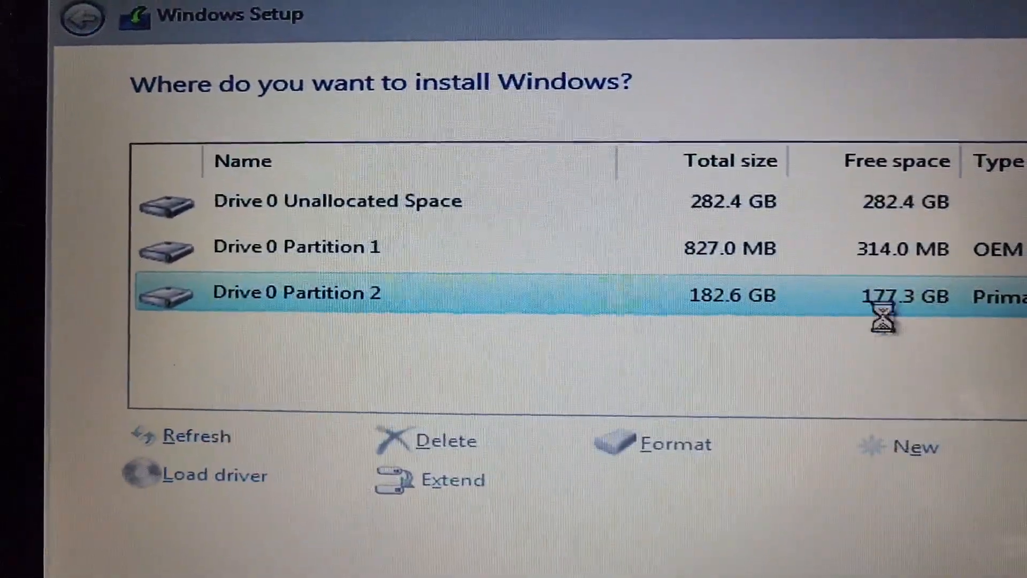
click(445, 441)
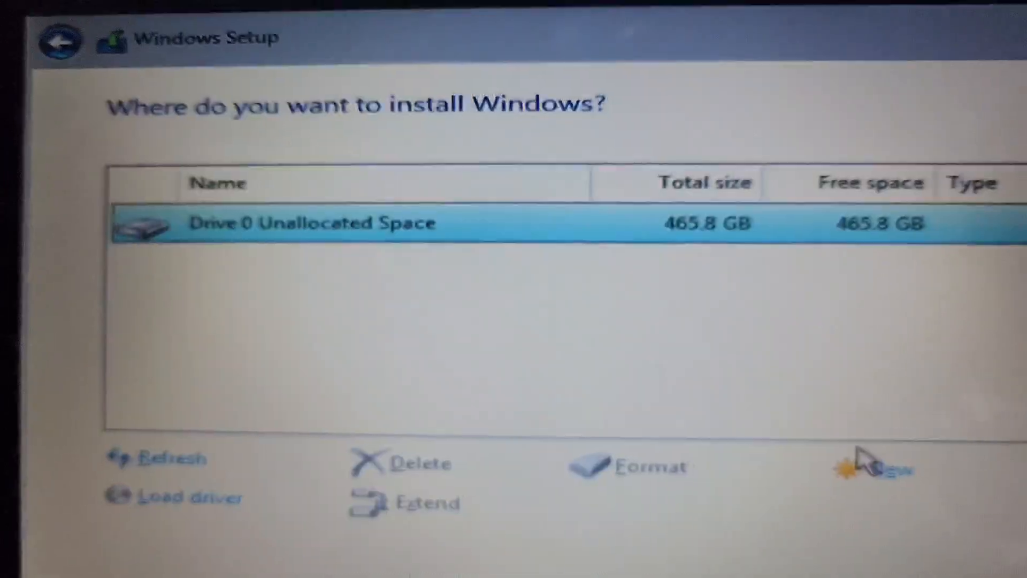
Create new partitions, accept the extra system partitions, and install onto 146.4 GB Partition 3
click(885, 471)
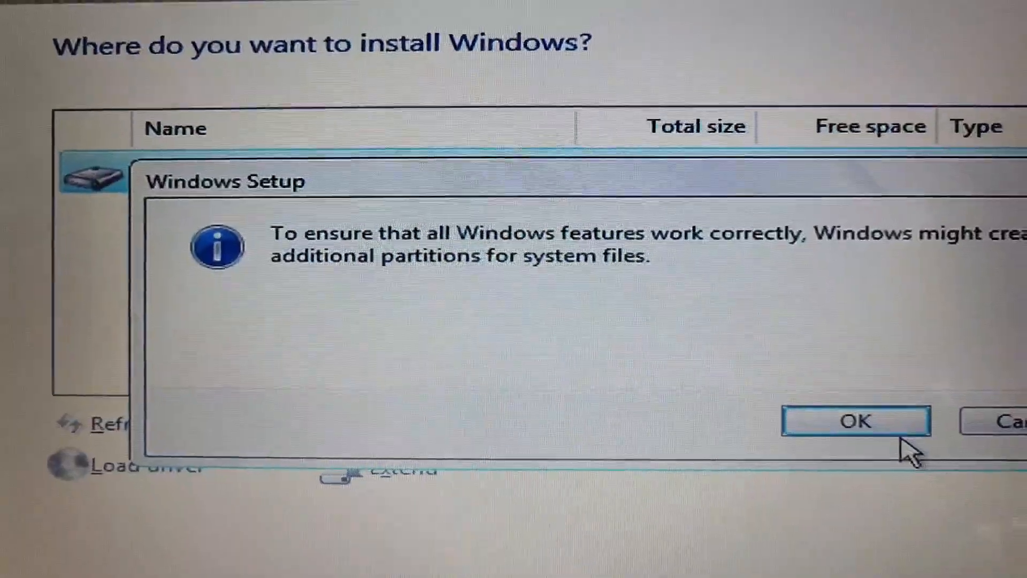
click(855, 422)
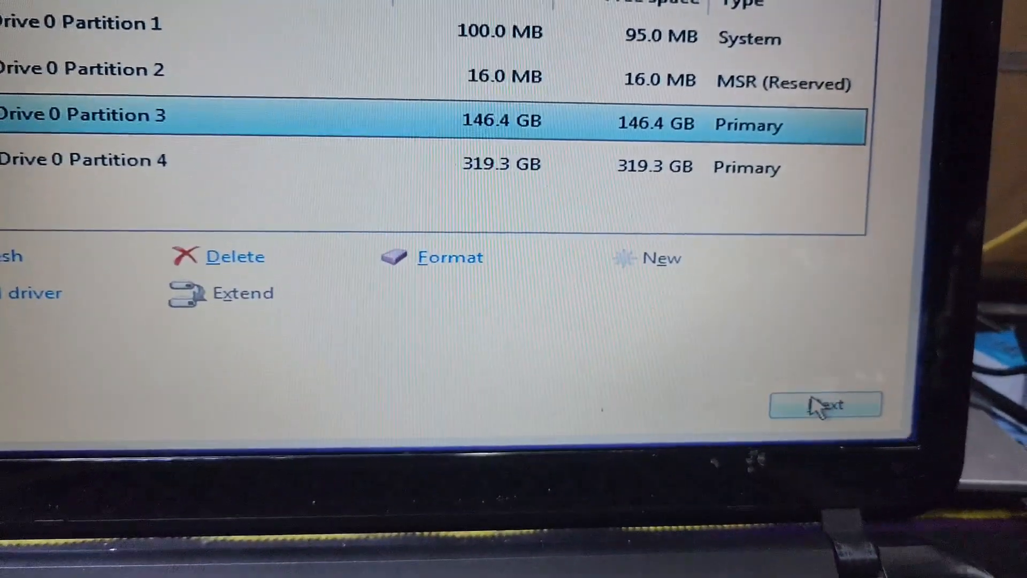
click(821, 408)
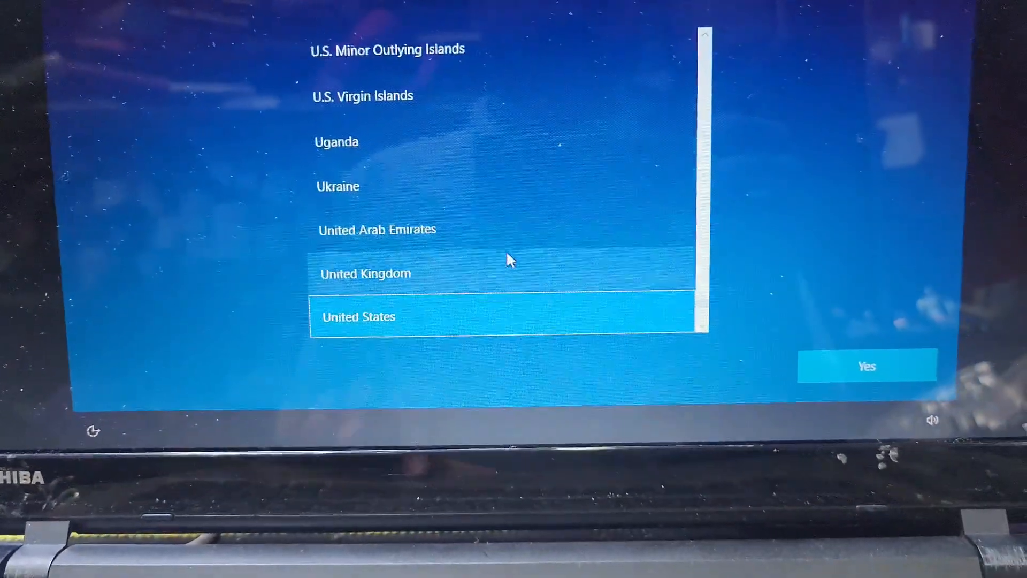
Choose United States region and US keyboard, take limited setup, and enter user name 'gnt ma'
click(866, 365)
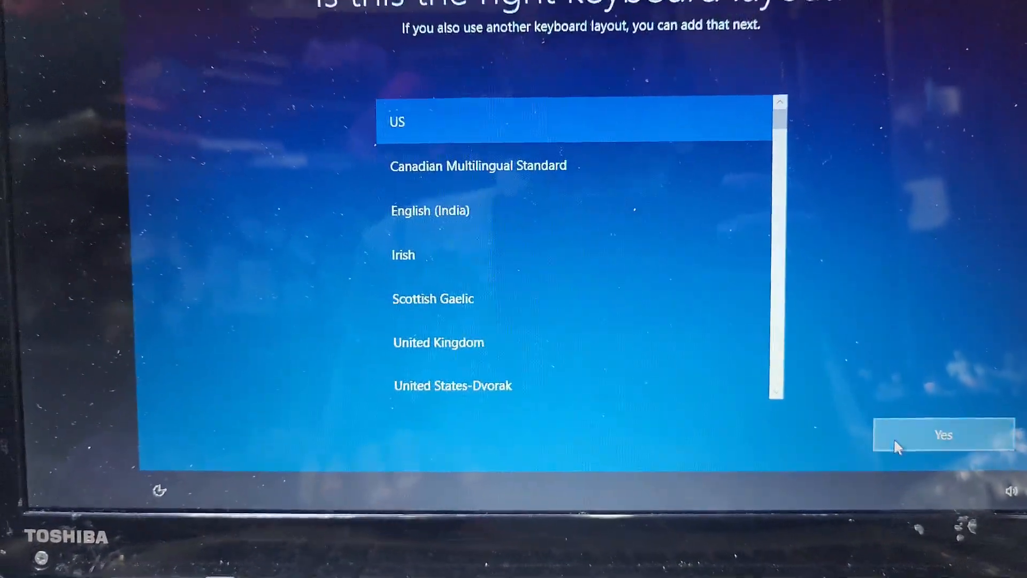
click(943, 448)
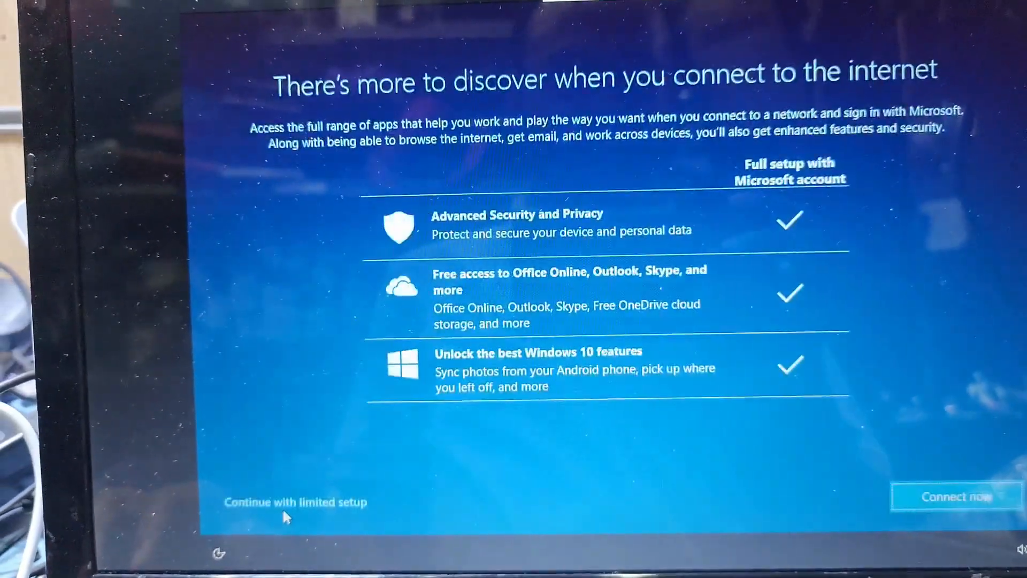
click(297, 502)
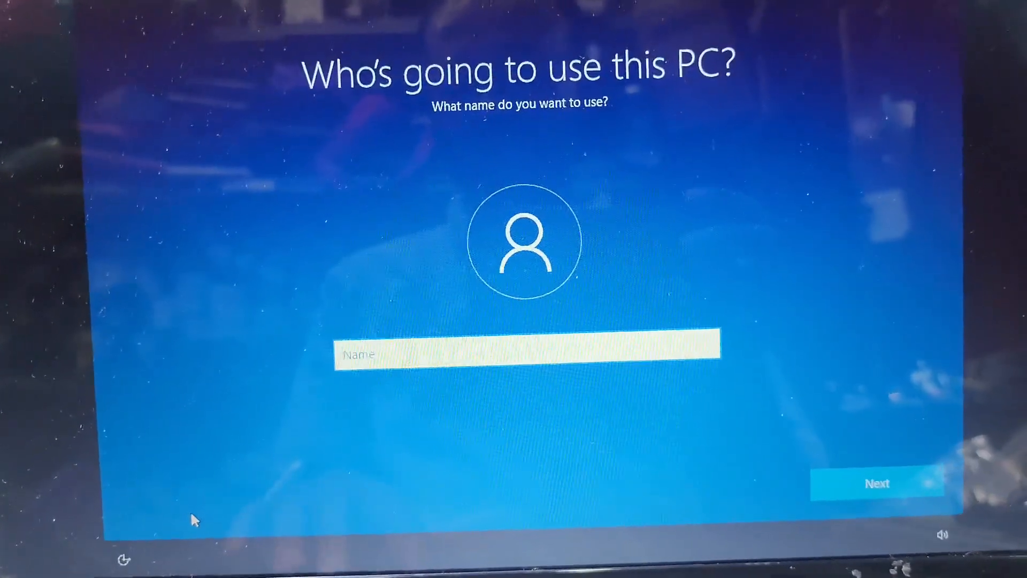
text(gnt ma)
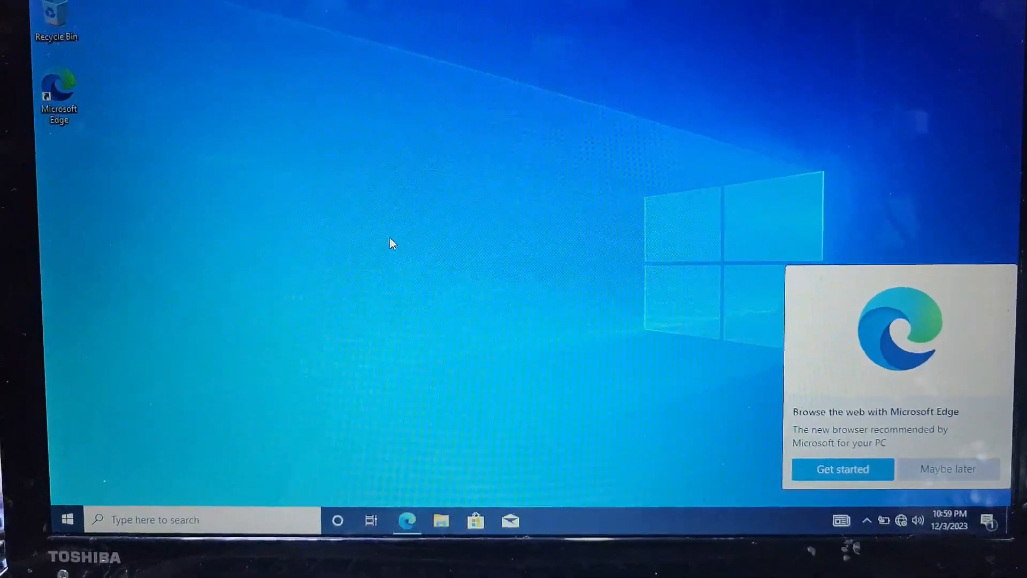
Enable Computer, User's Files, Network and Control Panel icons in Personalize > Themes desktop icon settings
right_click(420, 242)
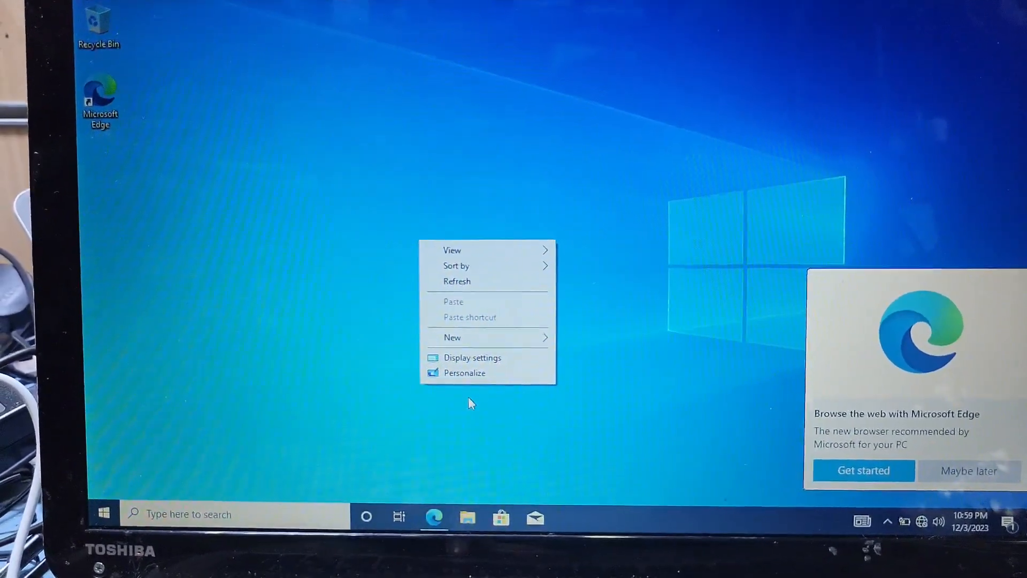
click(464, 373)
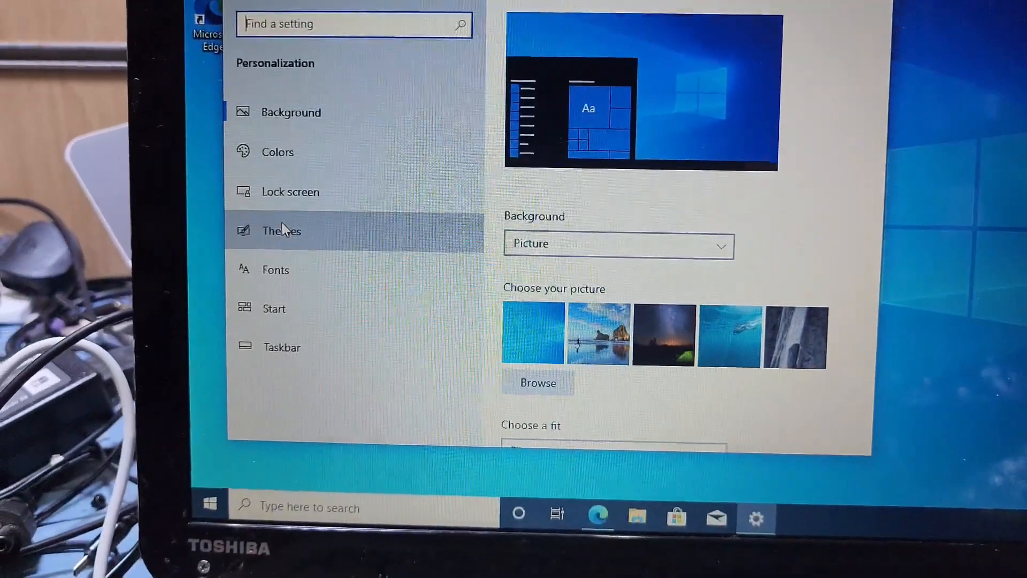
click(280, 231)
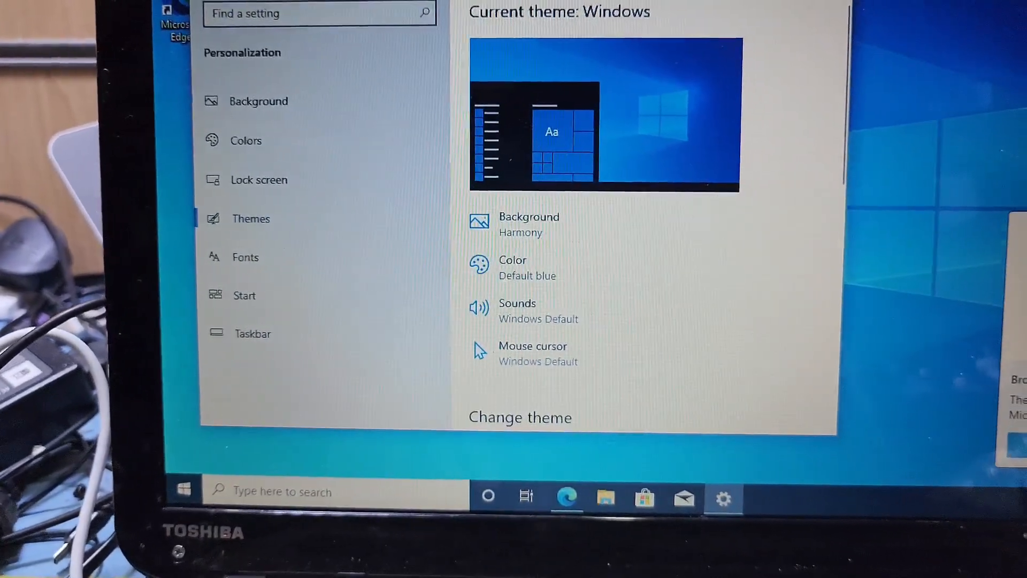
scroll(down, 3)
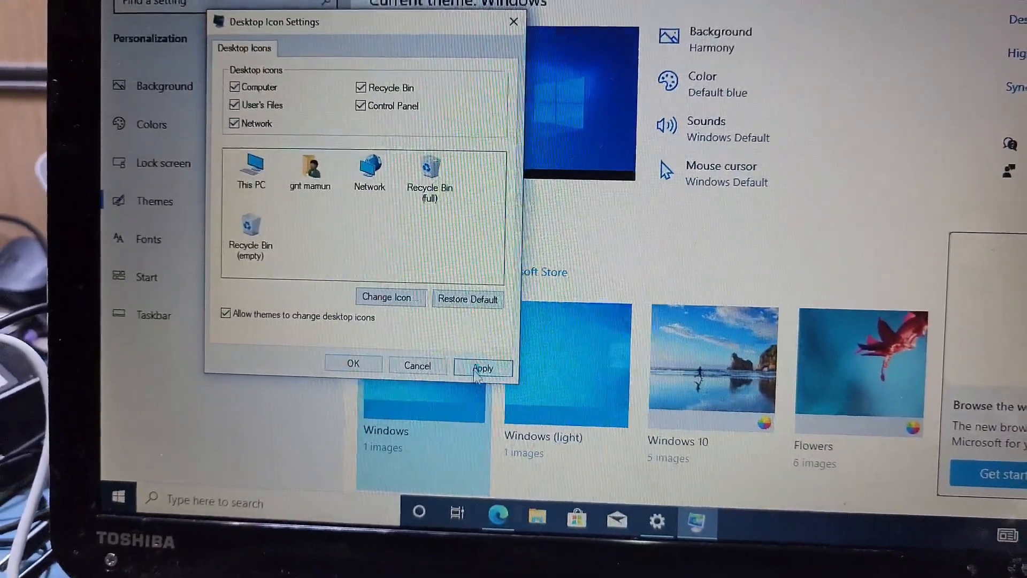
click(353, 363)
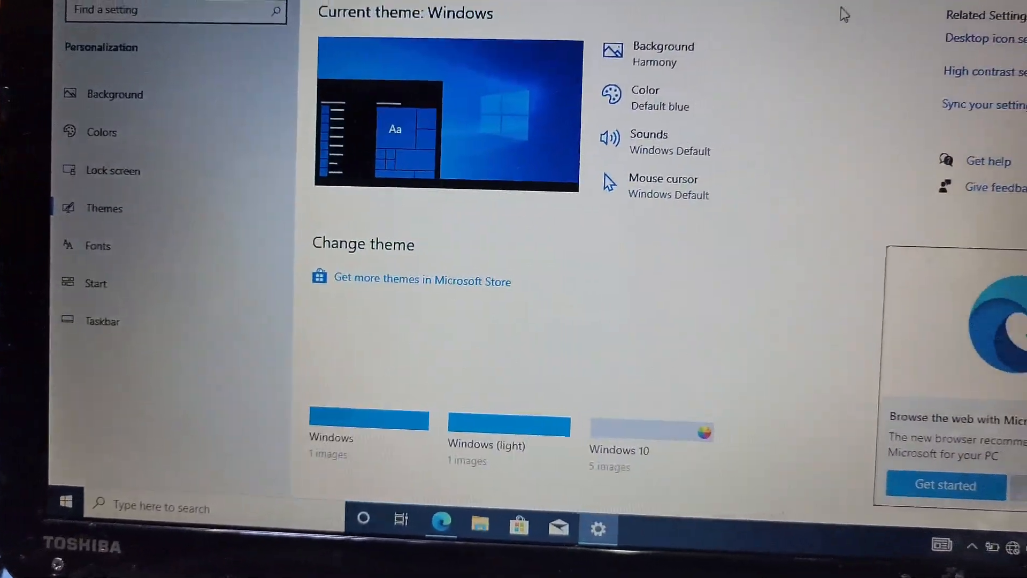